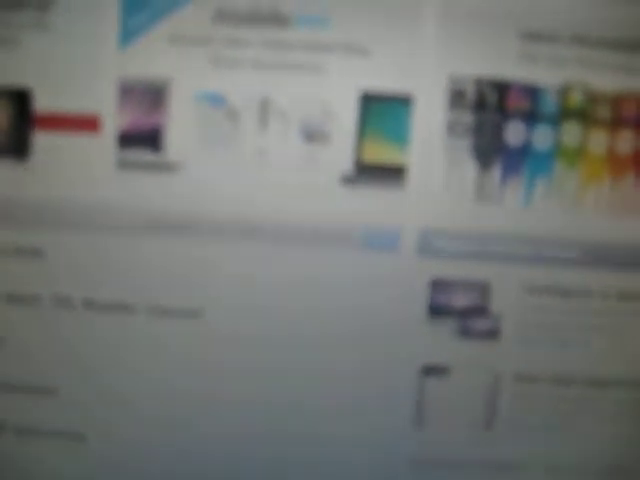
pyautogui.scroll(-3)
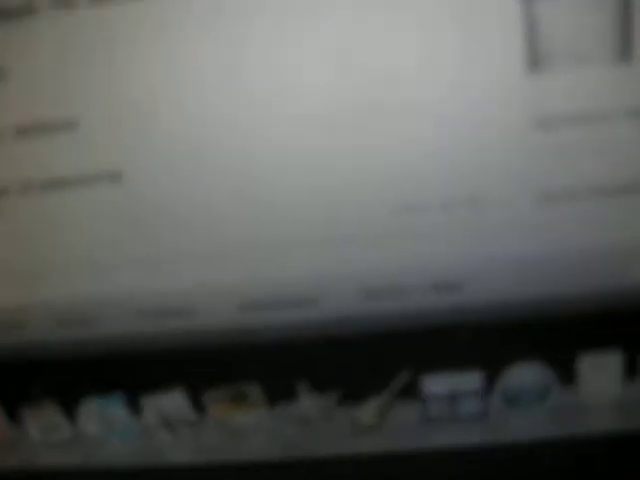